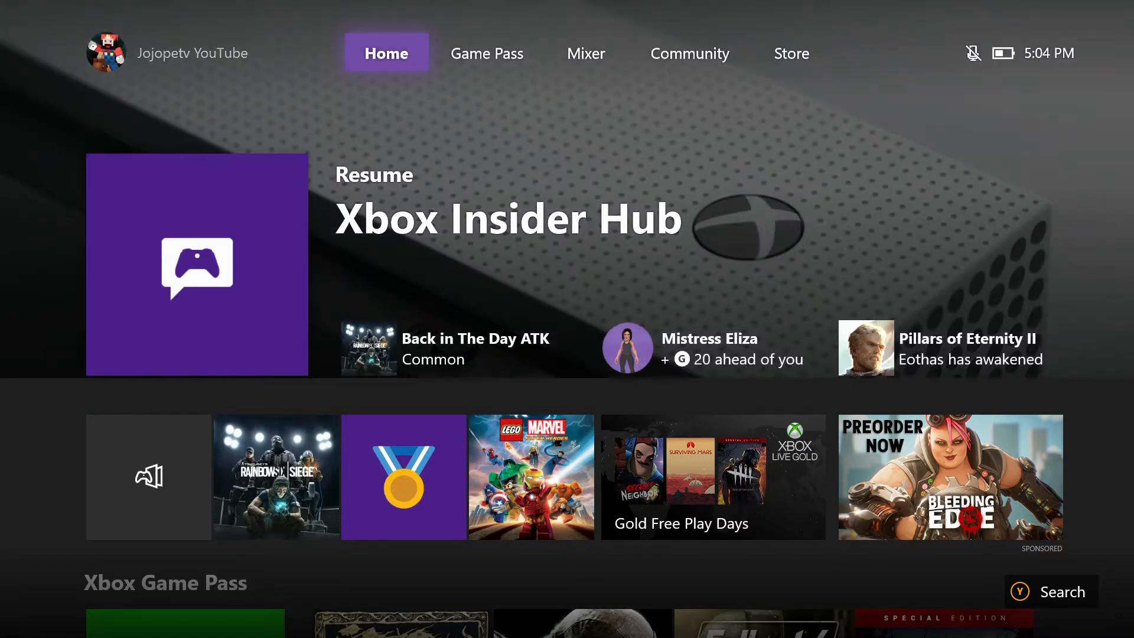
Search the dashboard for "xbox in" so Xbox Insider Hub appears in the results
click(688, 53)
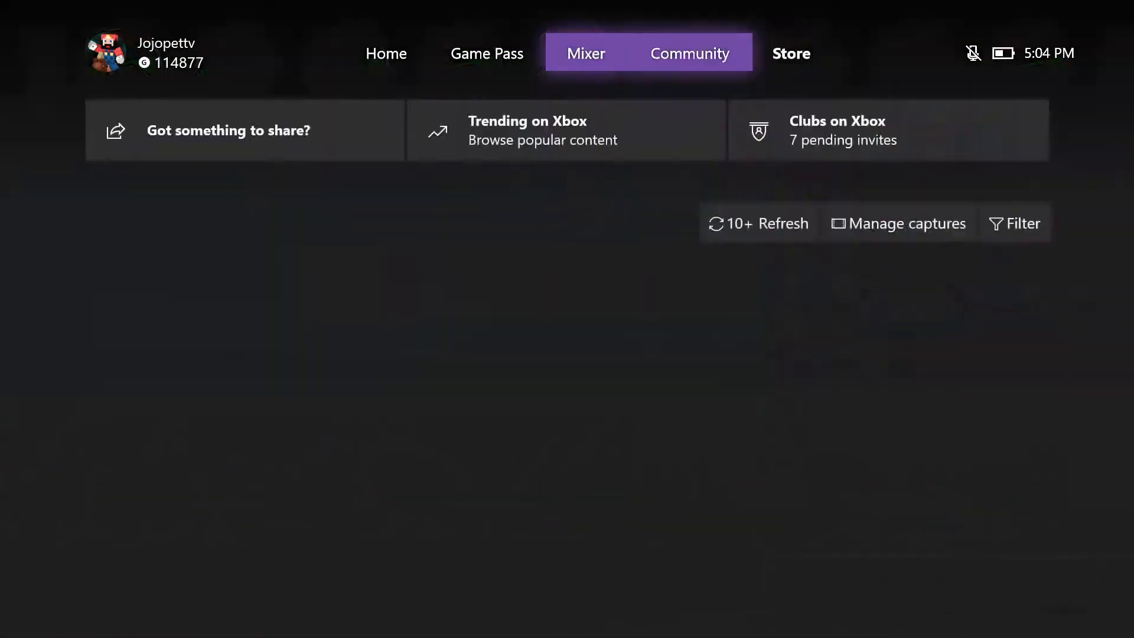
click(790, 54)
text(xbox in)
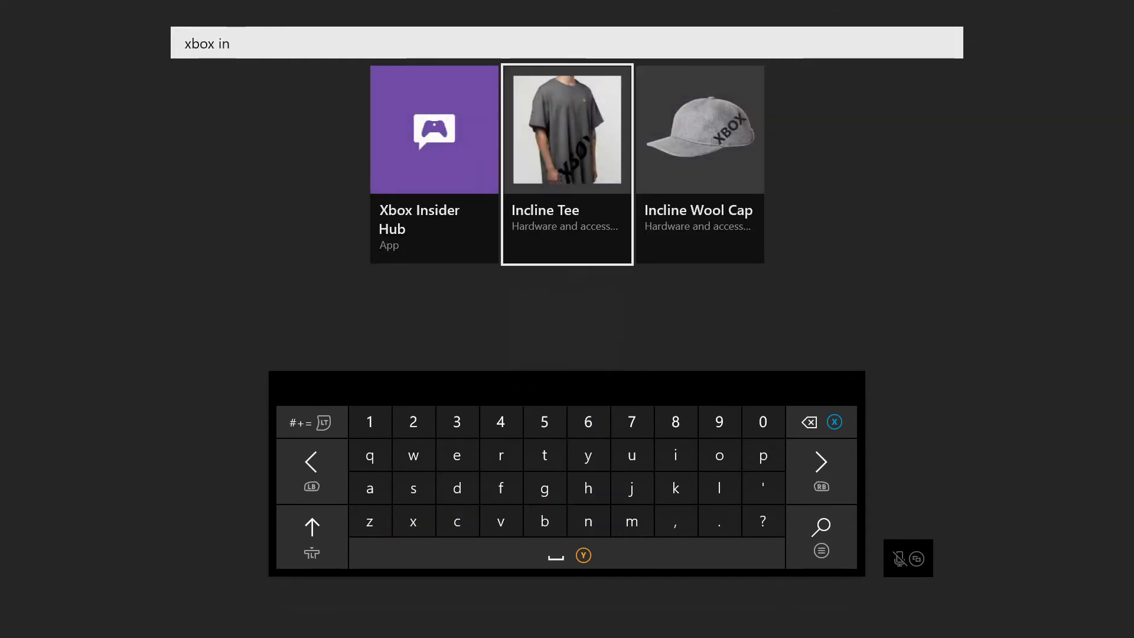
Install Xbox Insider Hub from its Microsoft Store listing
click(433, 130)
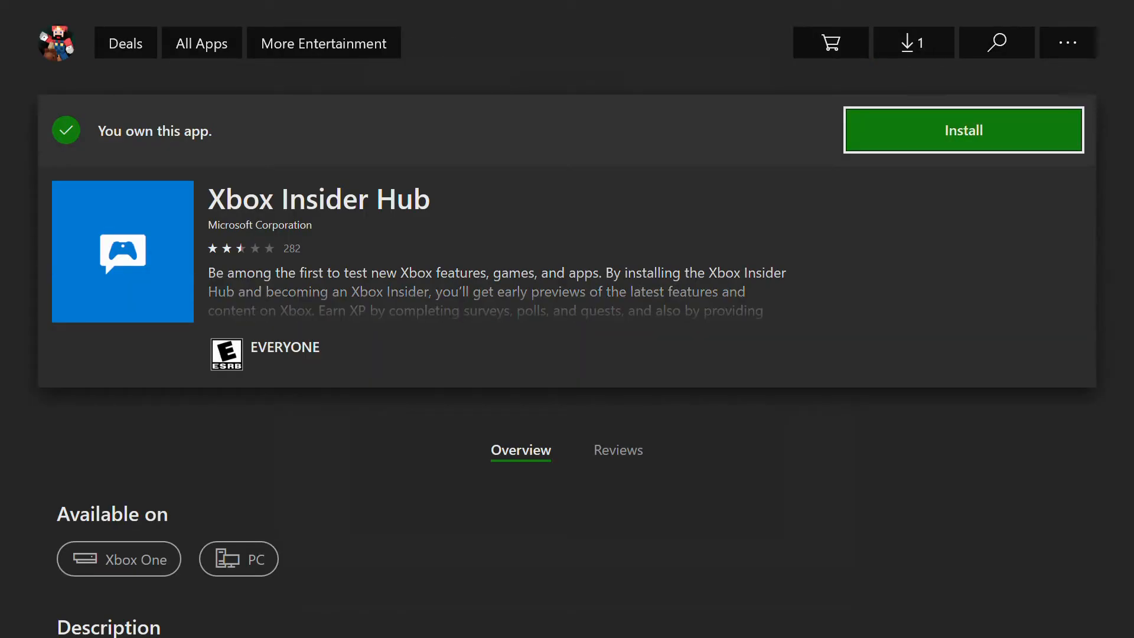
click(963, 130)
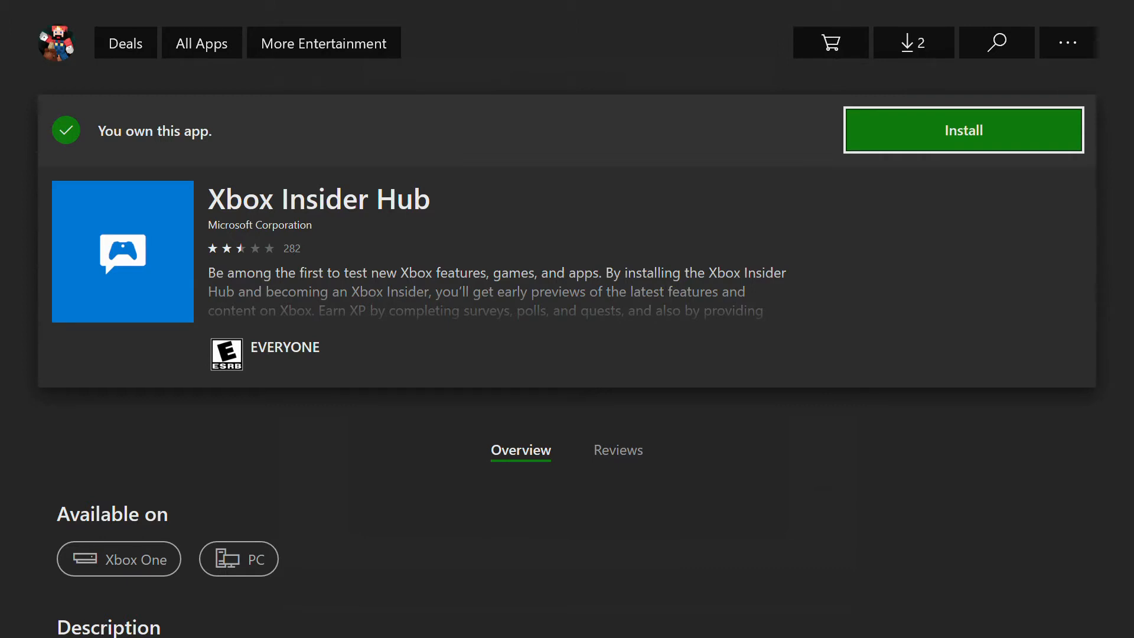
click(963, 130)
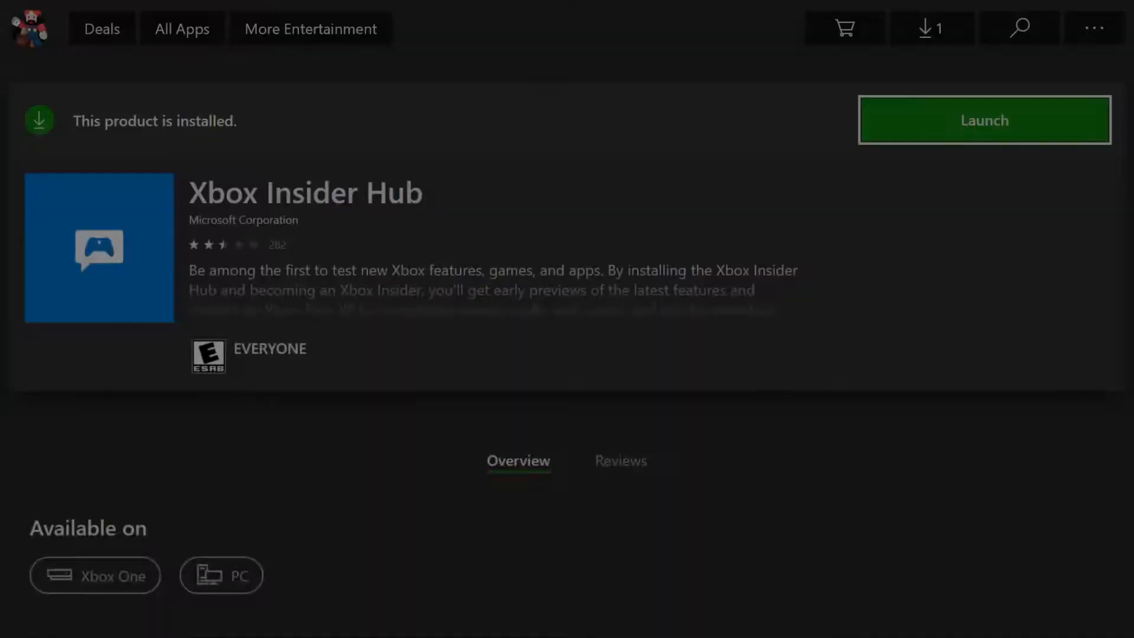
Launch the newly installed Xbox Insider Hub to its home screen
click(983, 121)
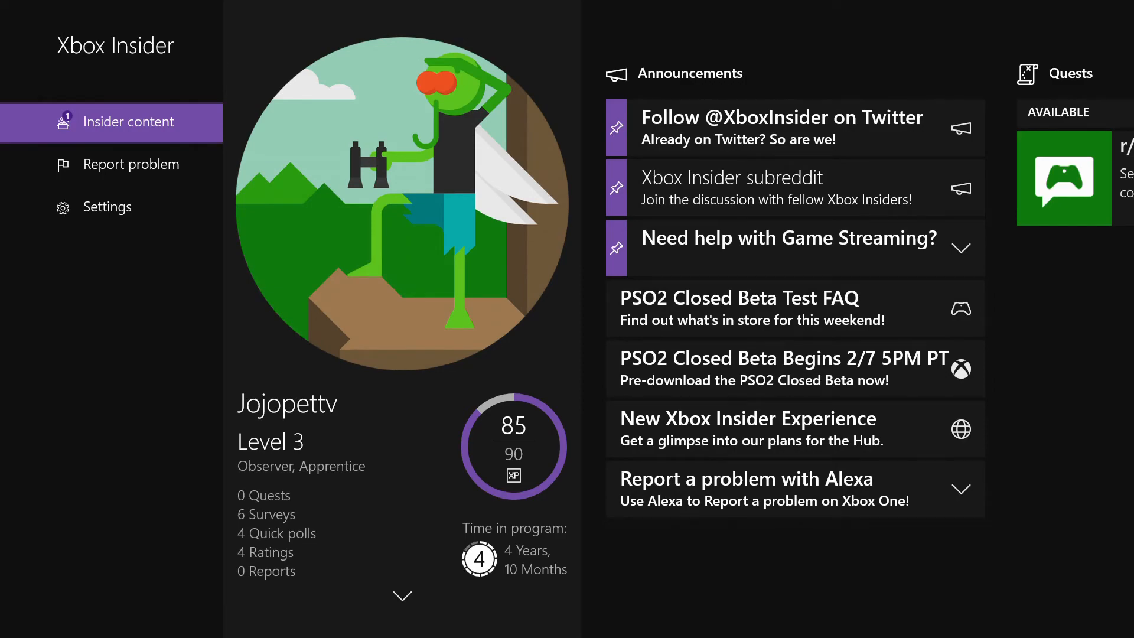
Reach the PHANTASY STAR ONLINE 2 Closed Beta Test page under Insider content
click(128, 120)
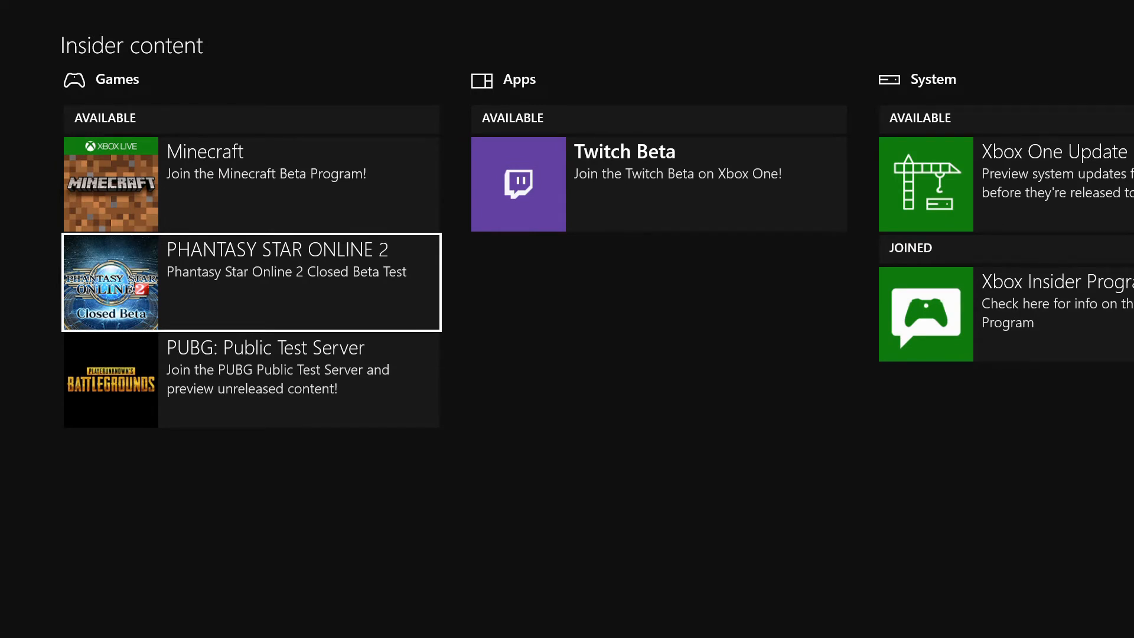
click(250, 281)
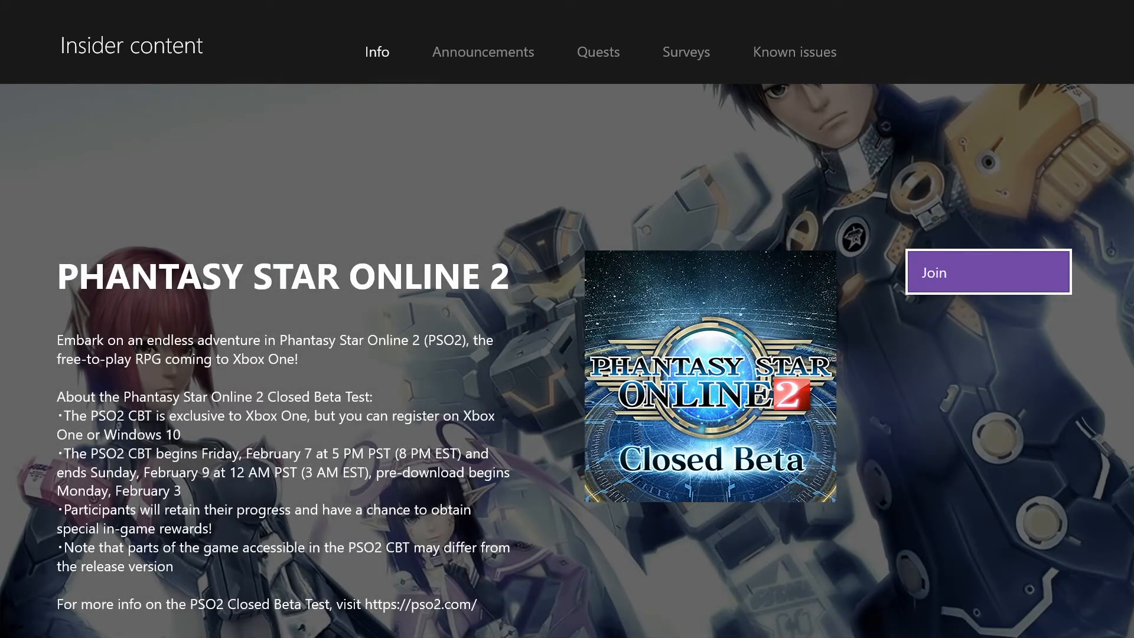
Join the PSO2 Closed Beta and resume the 68.40 GB Phantasy Star Online 2 download
click(987, 272)
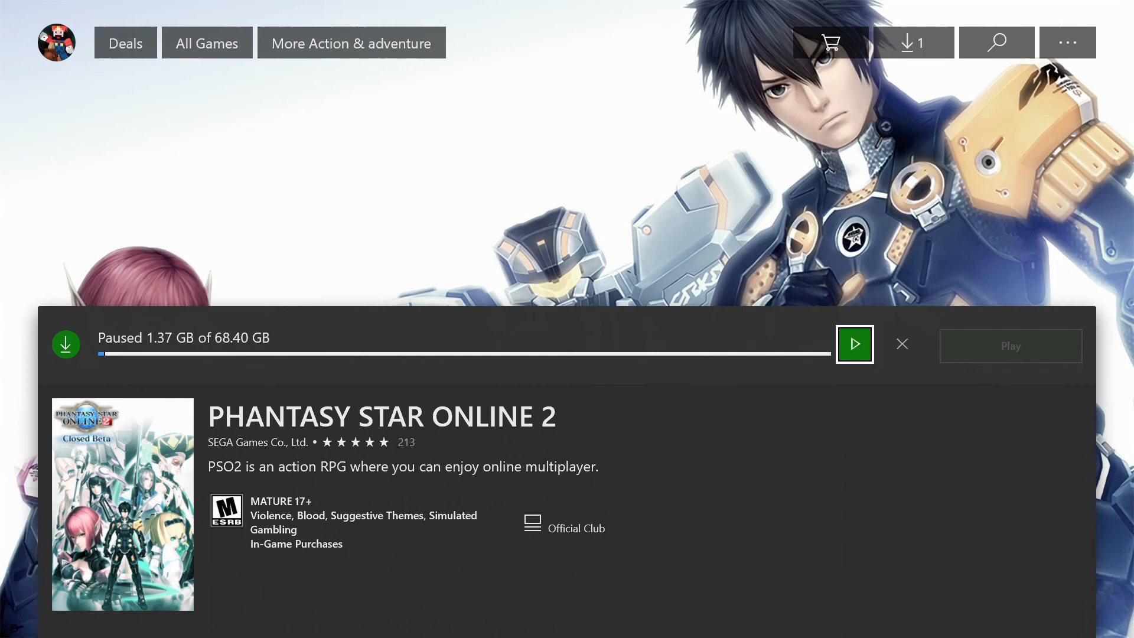
click(854, 344)
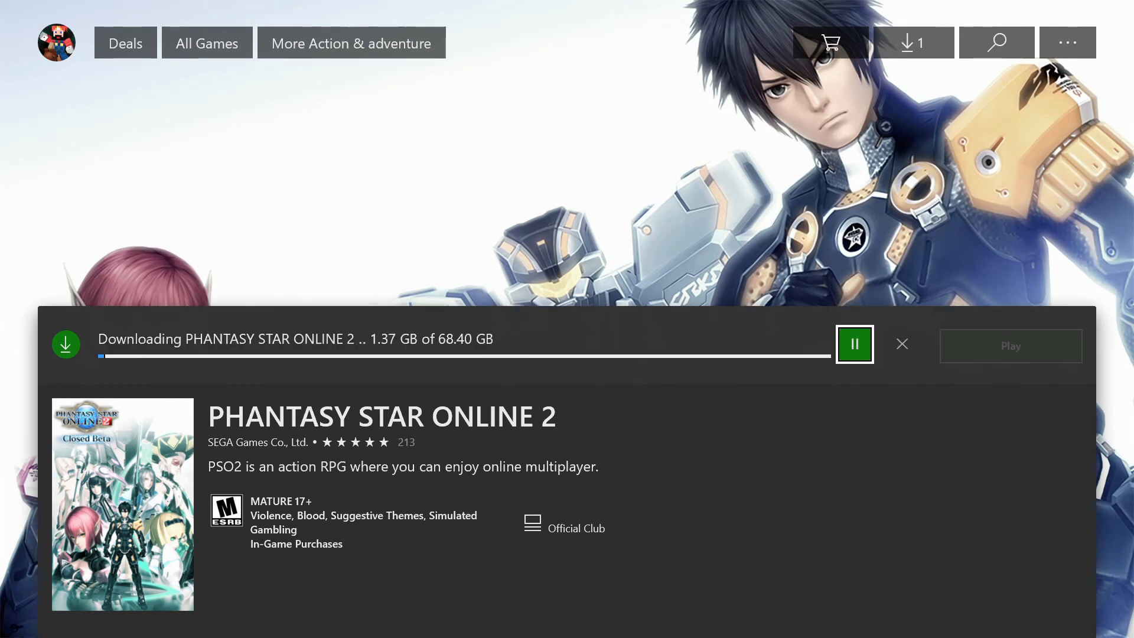